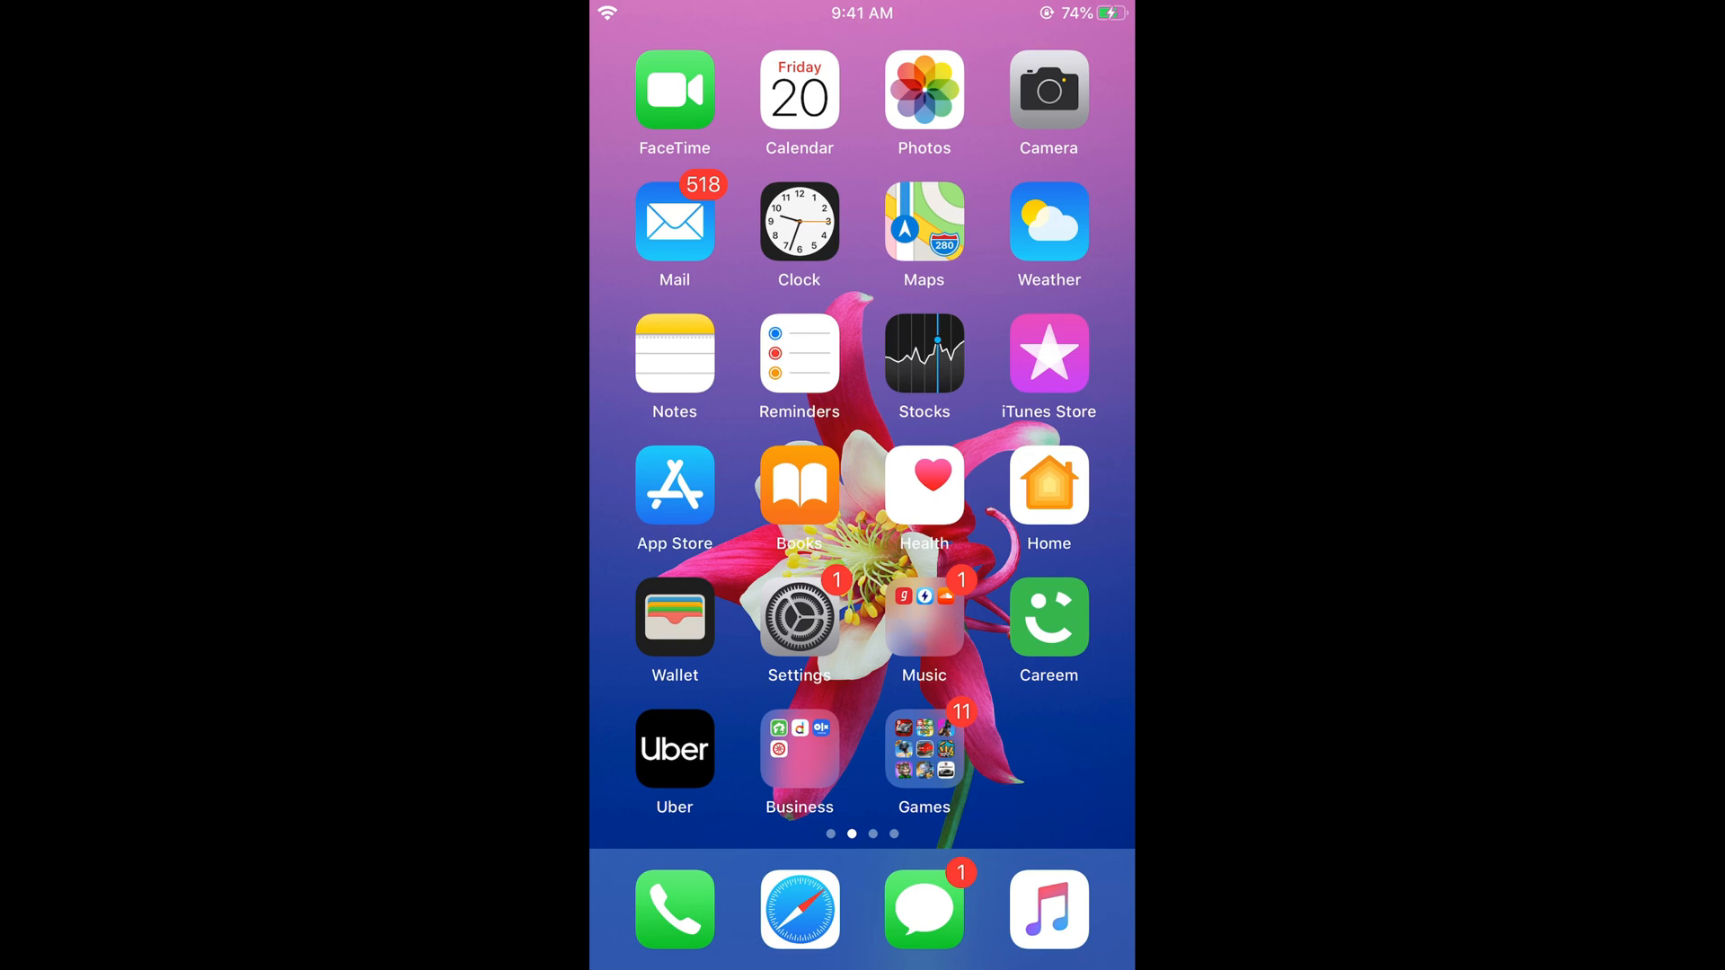
- Swipe to the home screen page that holds the Freelancer app
scroll("left", 3)
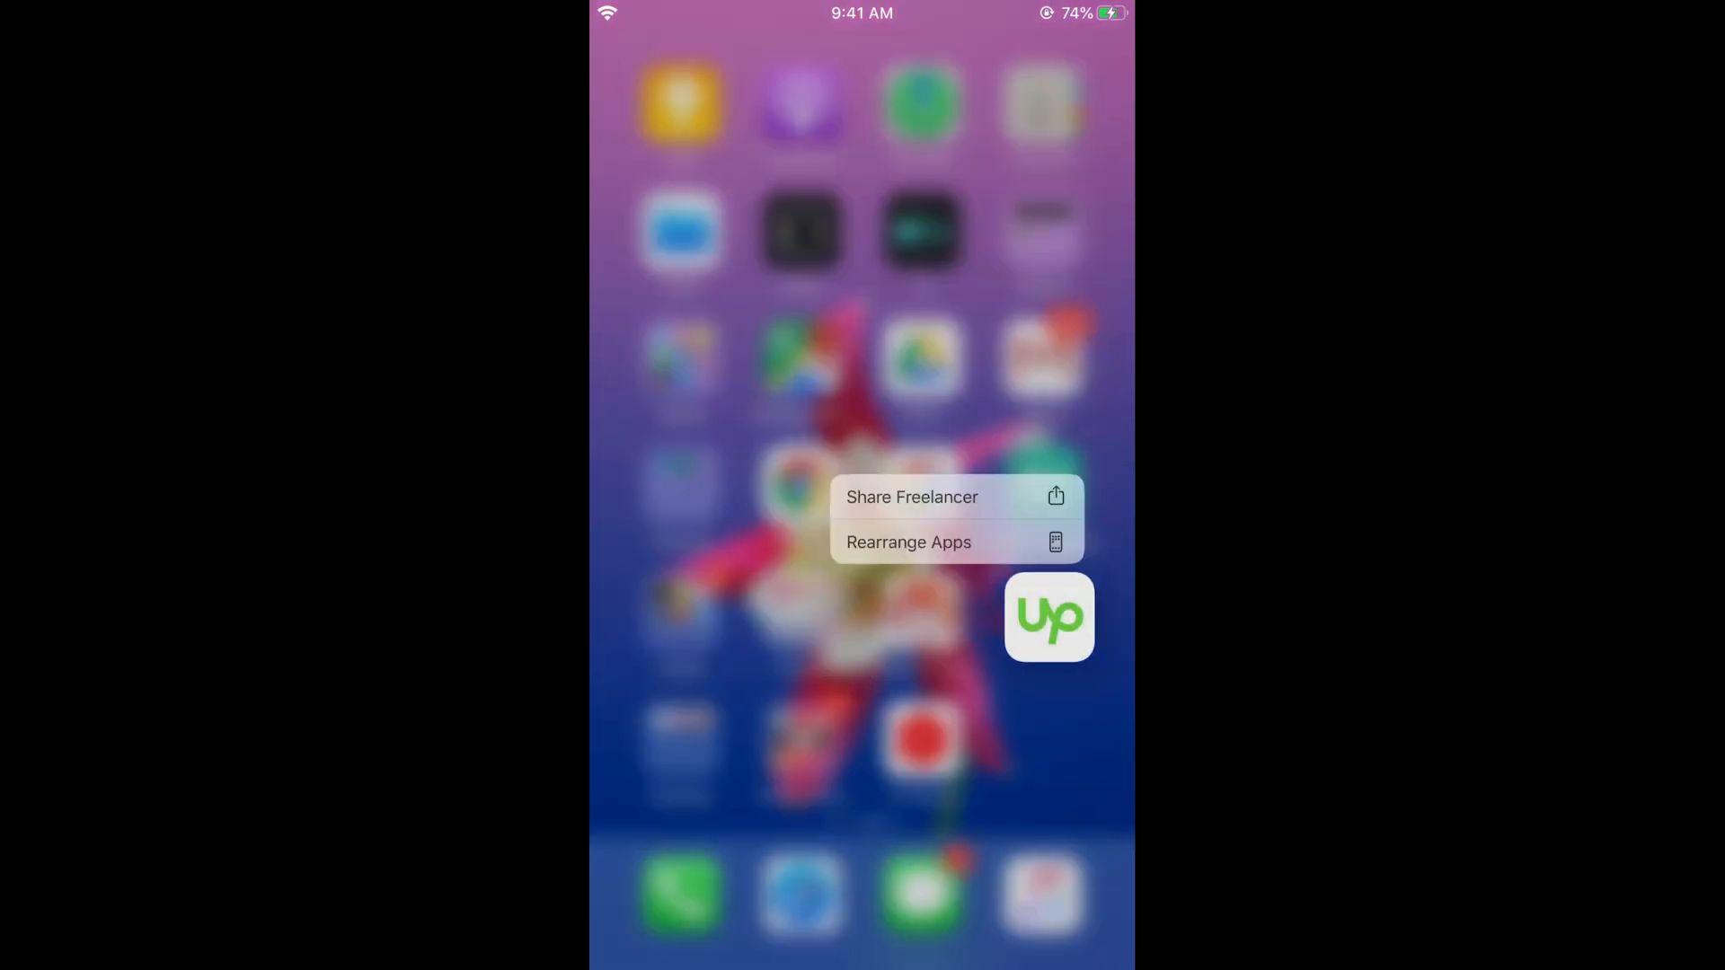
- Enter Rearrange Apps mode and tap the x on Freelancer to request deletion
left_click(909, 541)
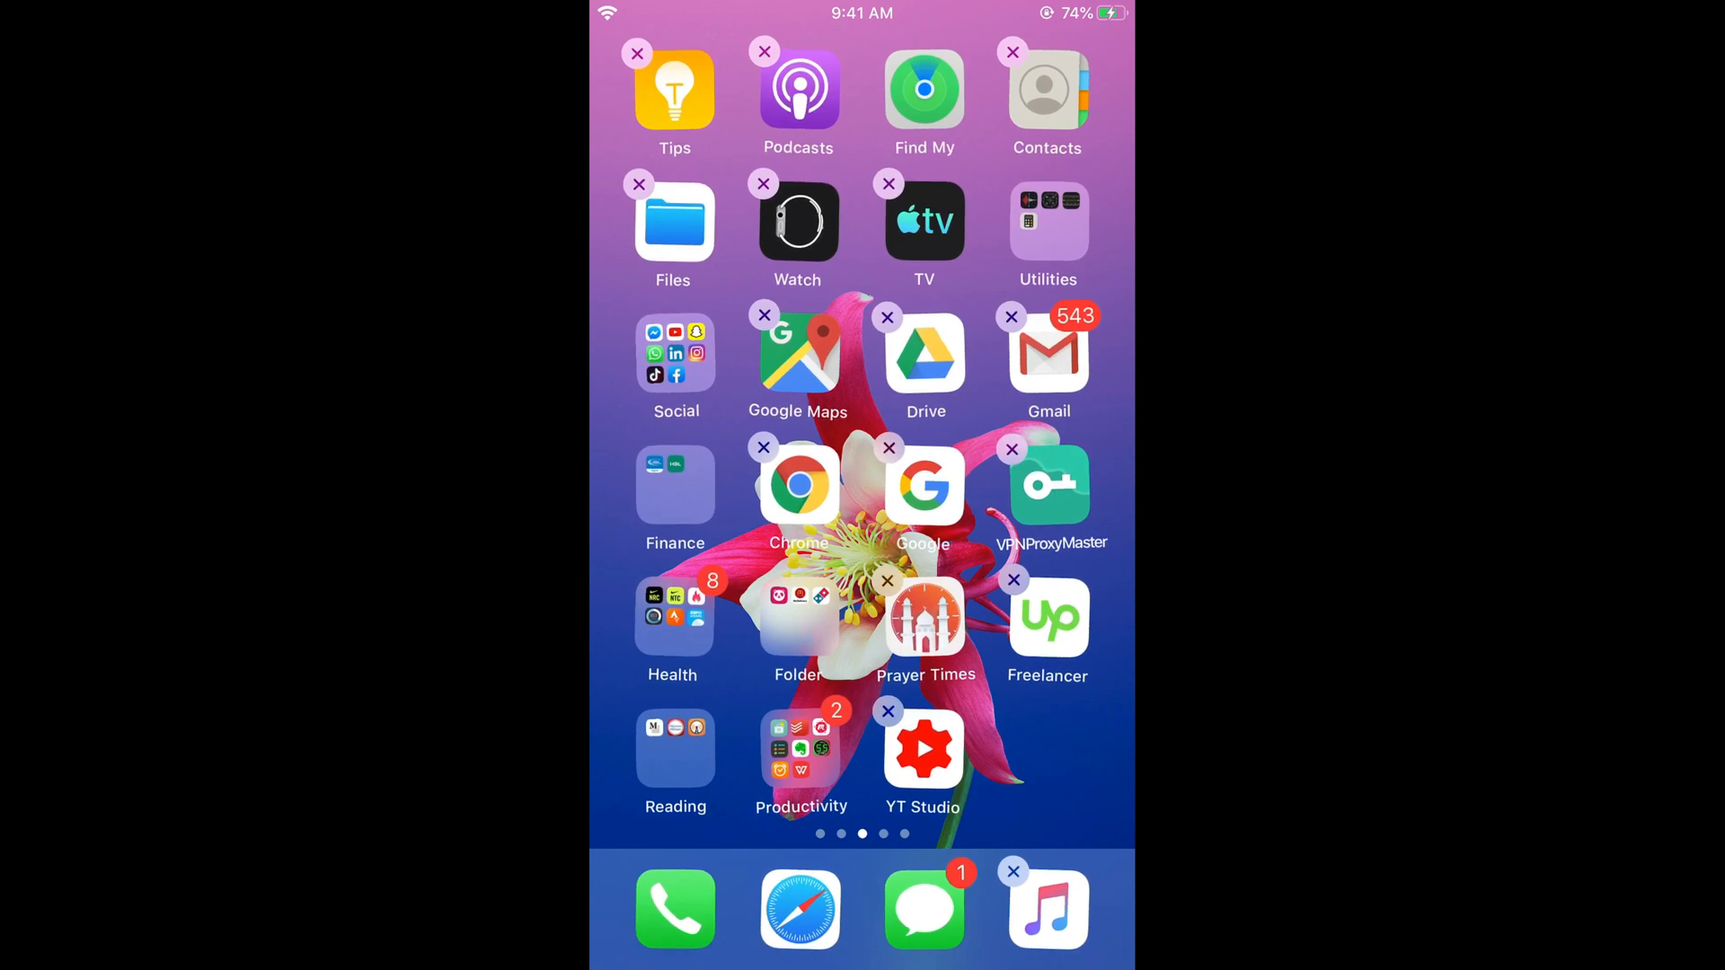
left_click(1011, 582)
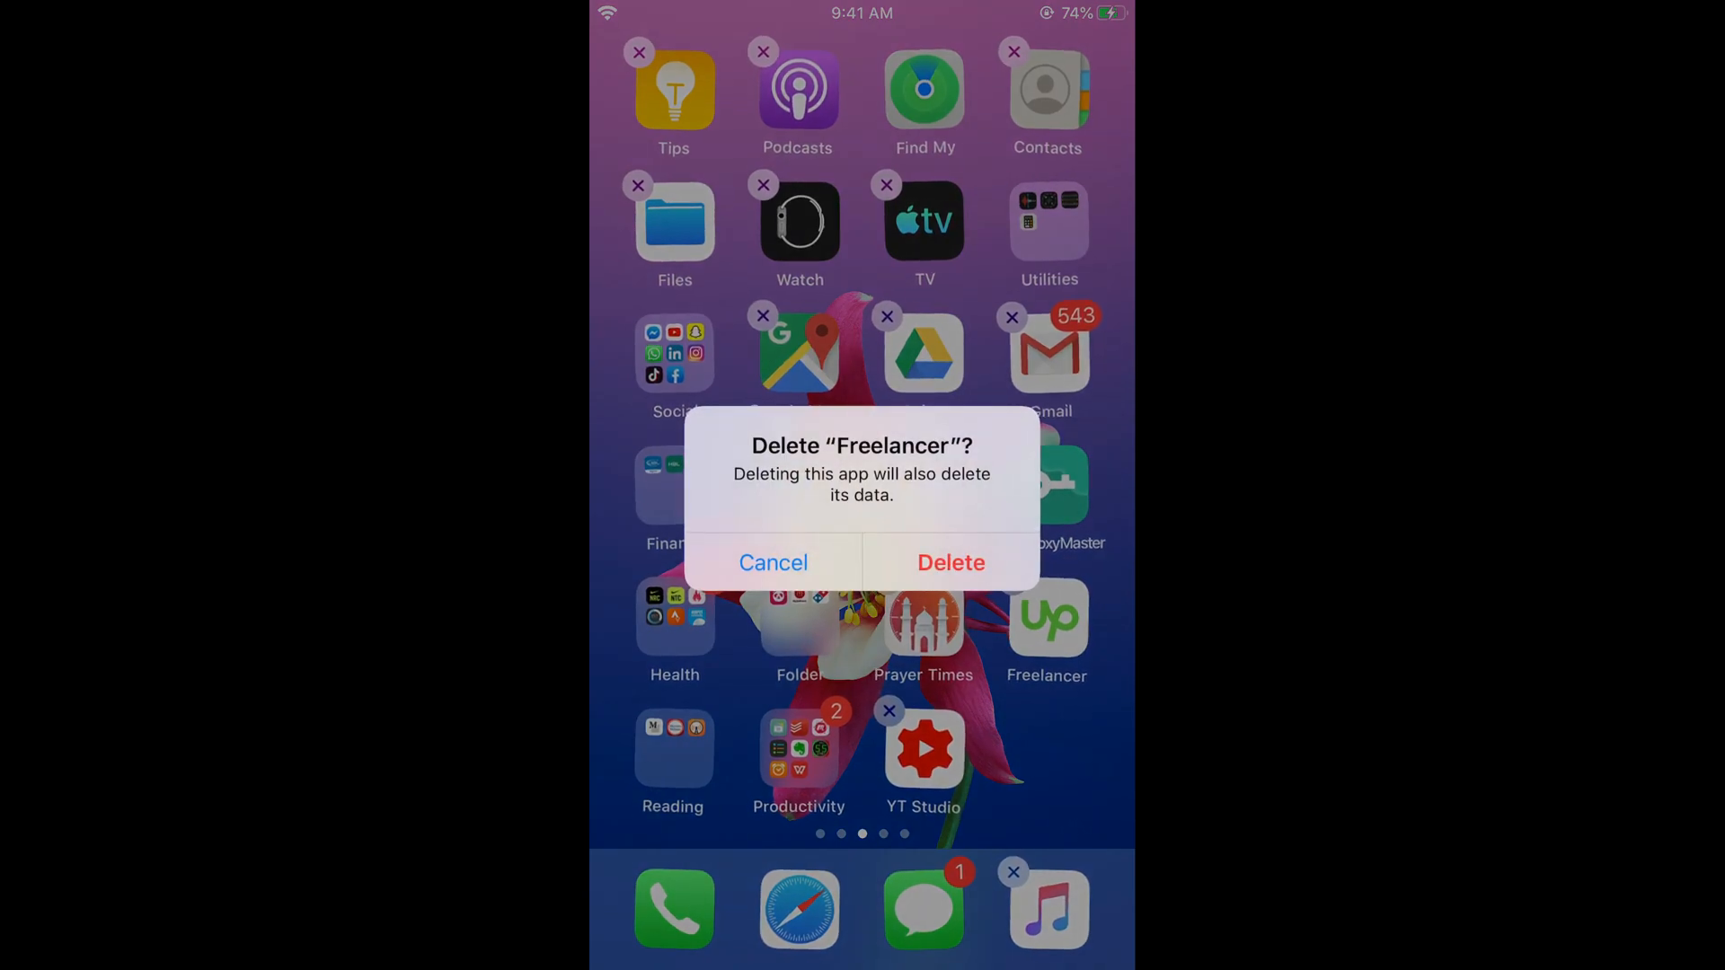
- Confirm deleting Freelancer, then open the App Store account page from Search
left_click(949, 563)
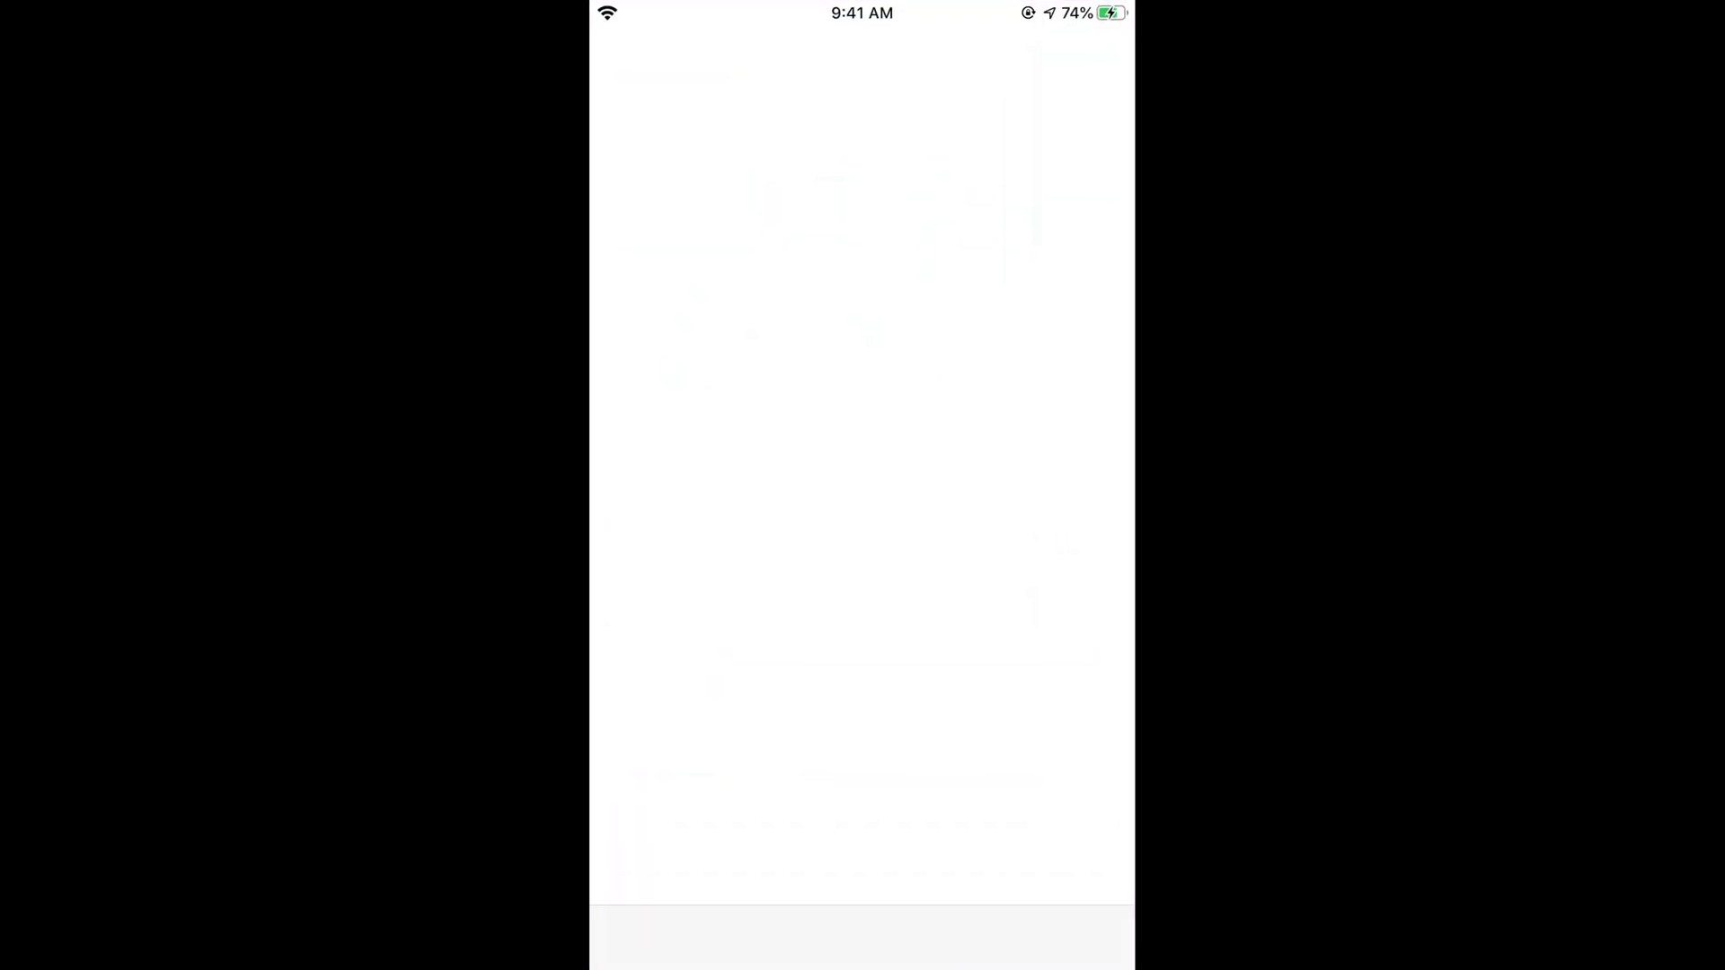
left_click(1079, 935)
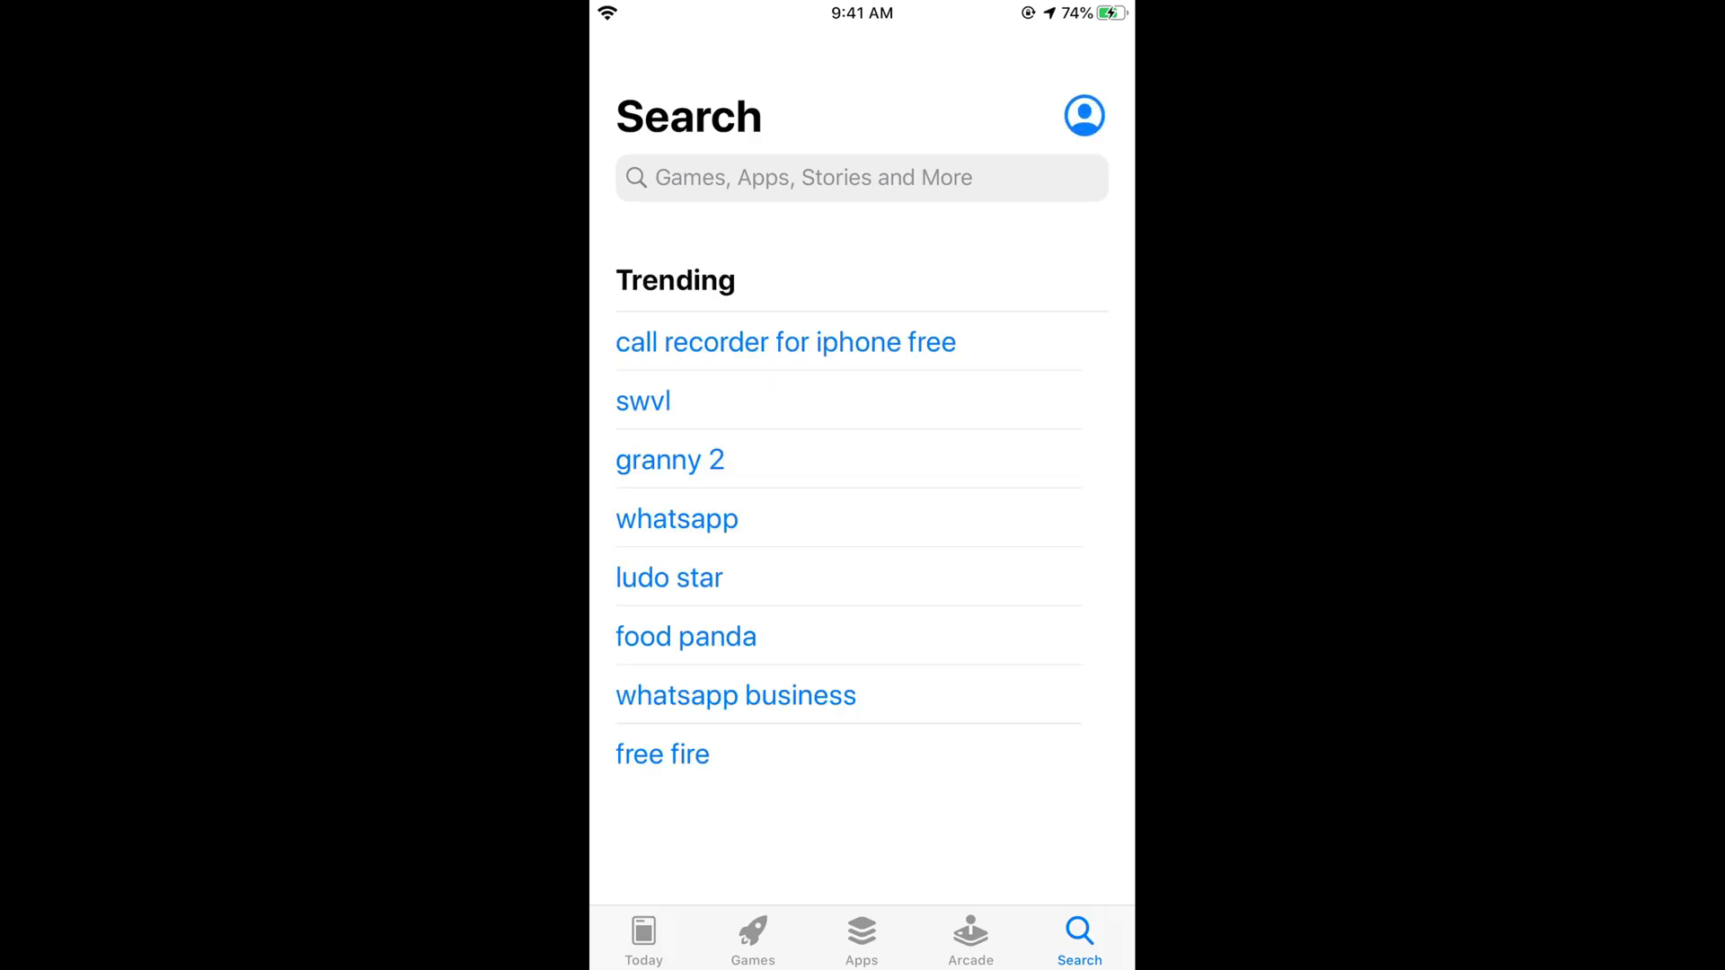
left_click(1084, 114)
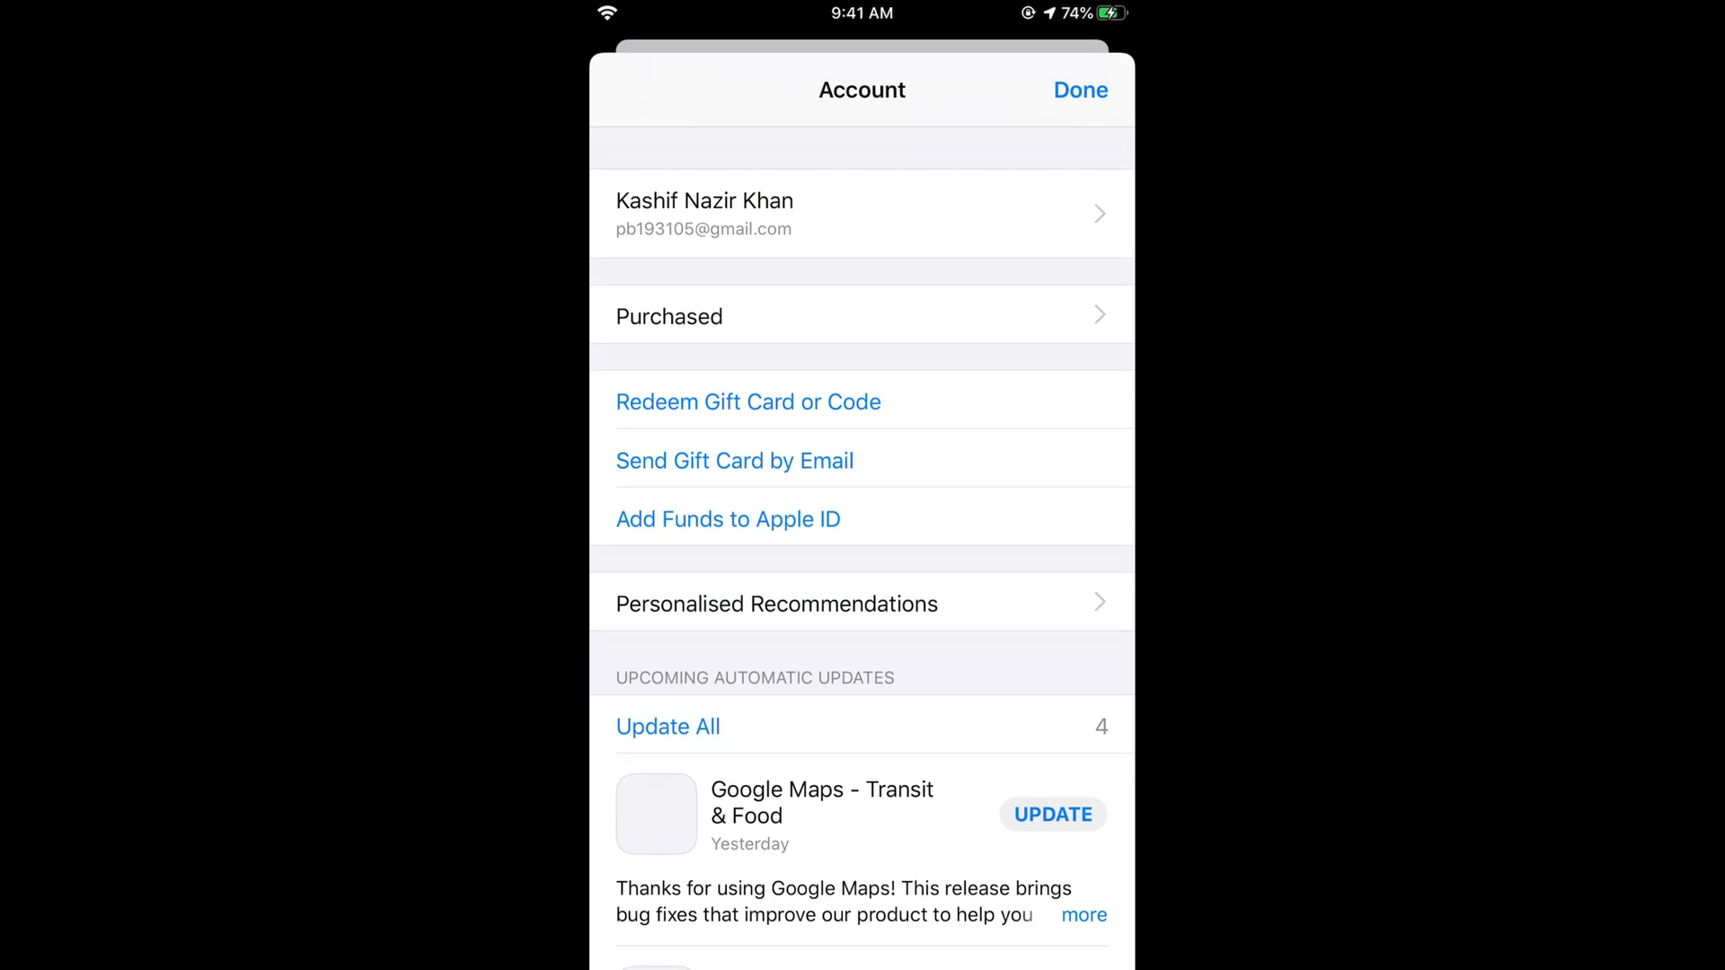
- Scroll the Account list down to Asphalt 8: Airborne under Updated Recently
scroll("down", 3)
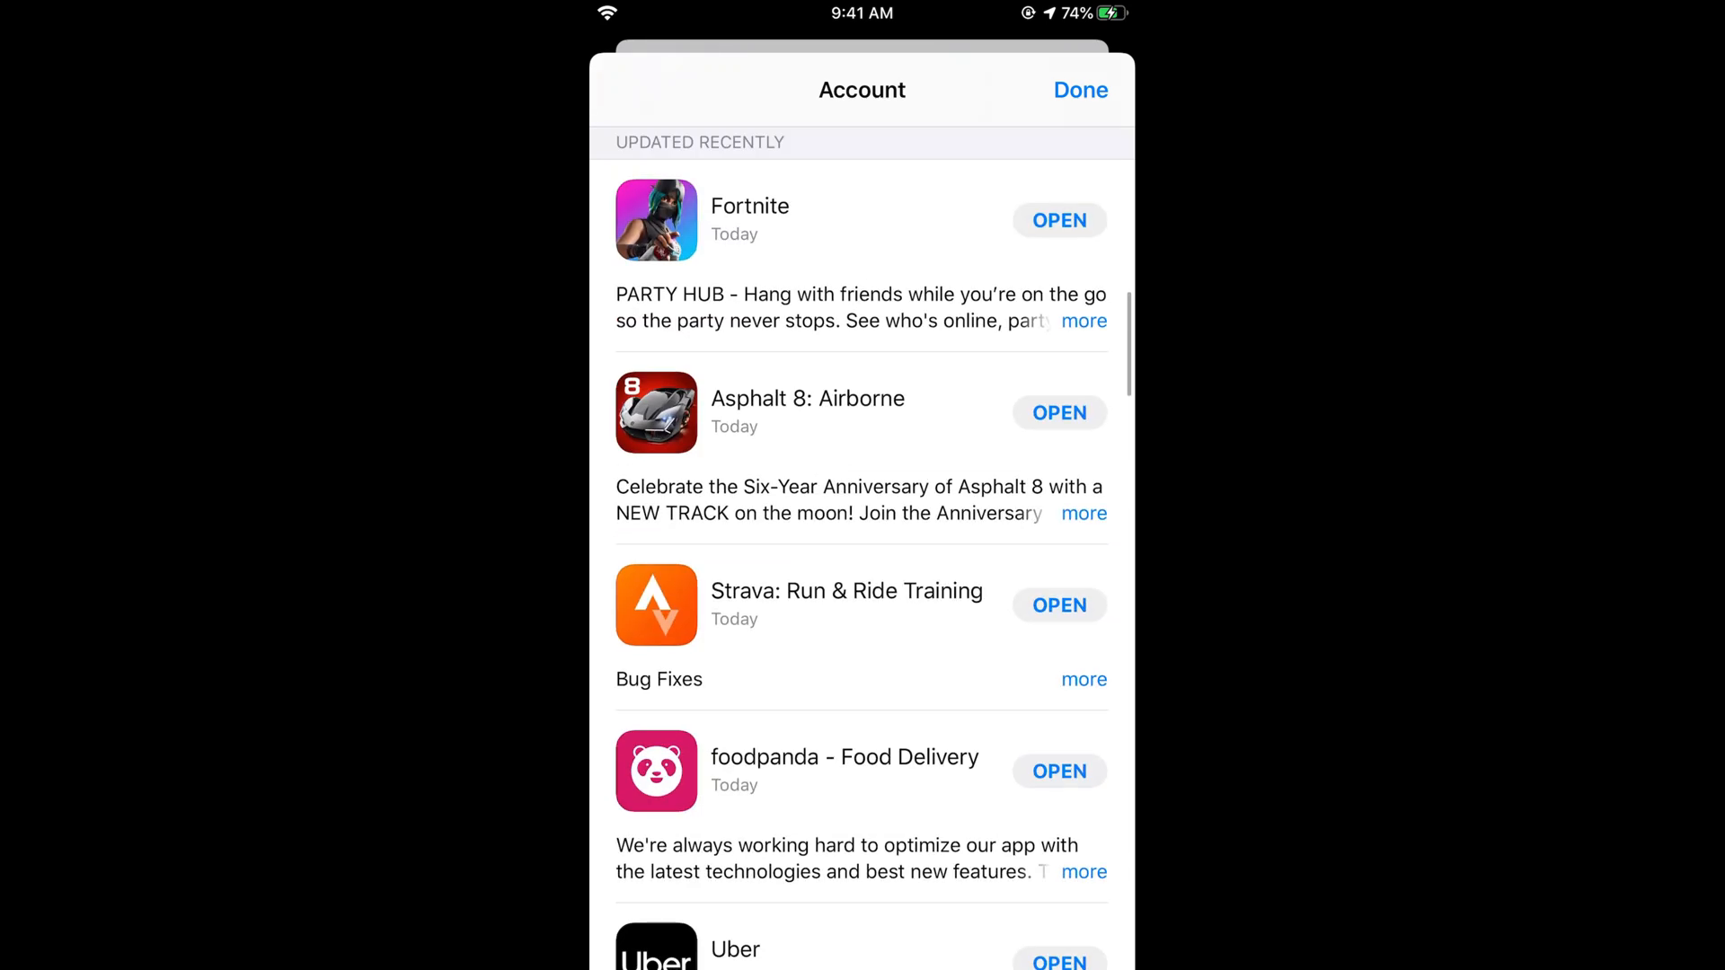
scroll("down", 3)
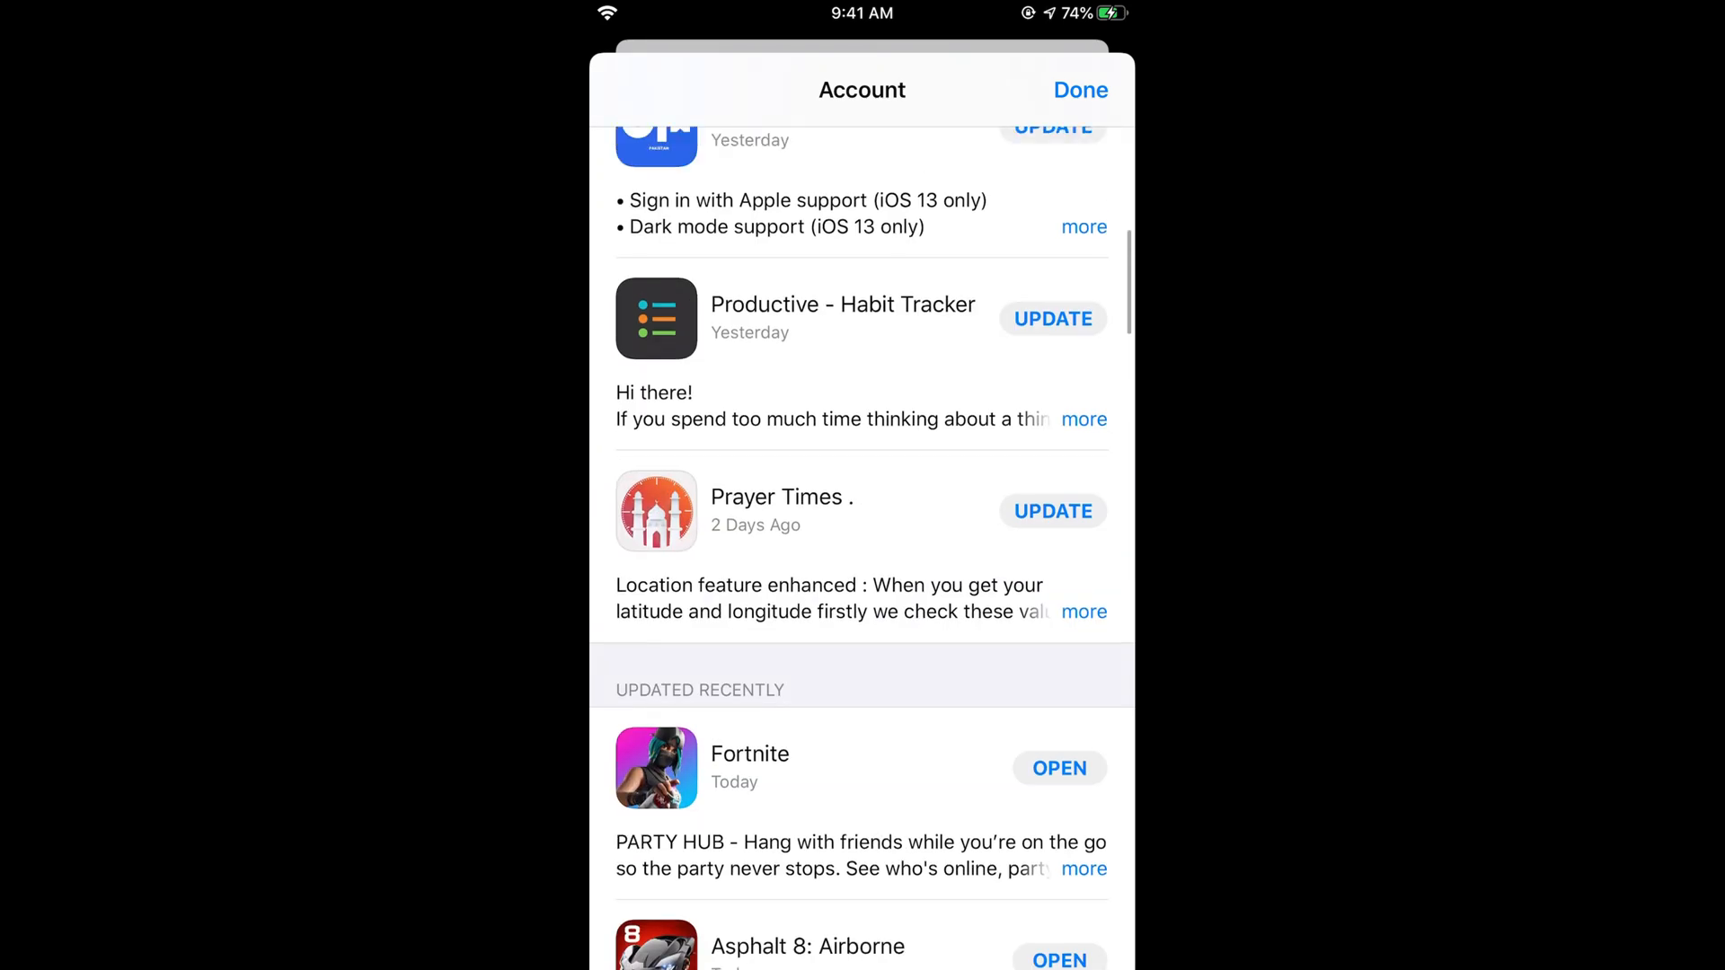
scroll("down", 3)
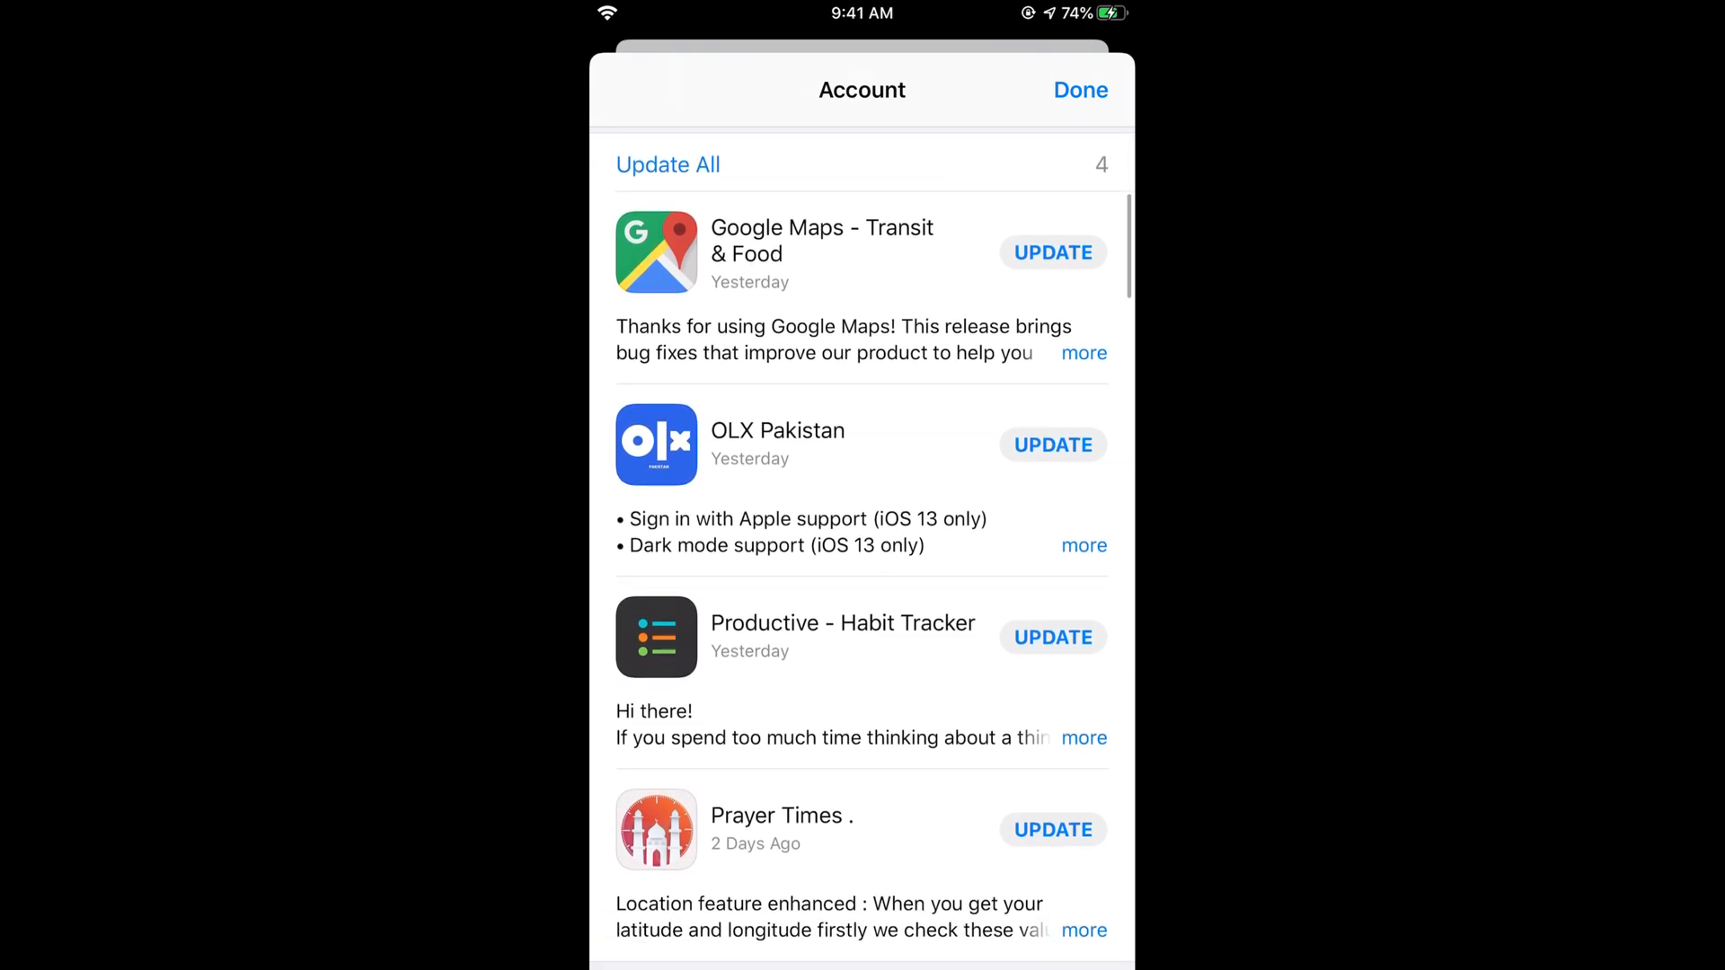
scroll("down", 3)
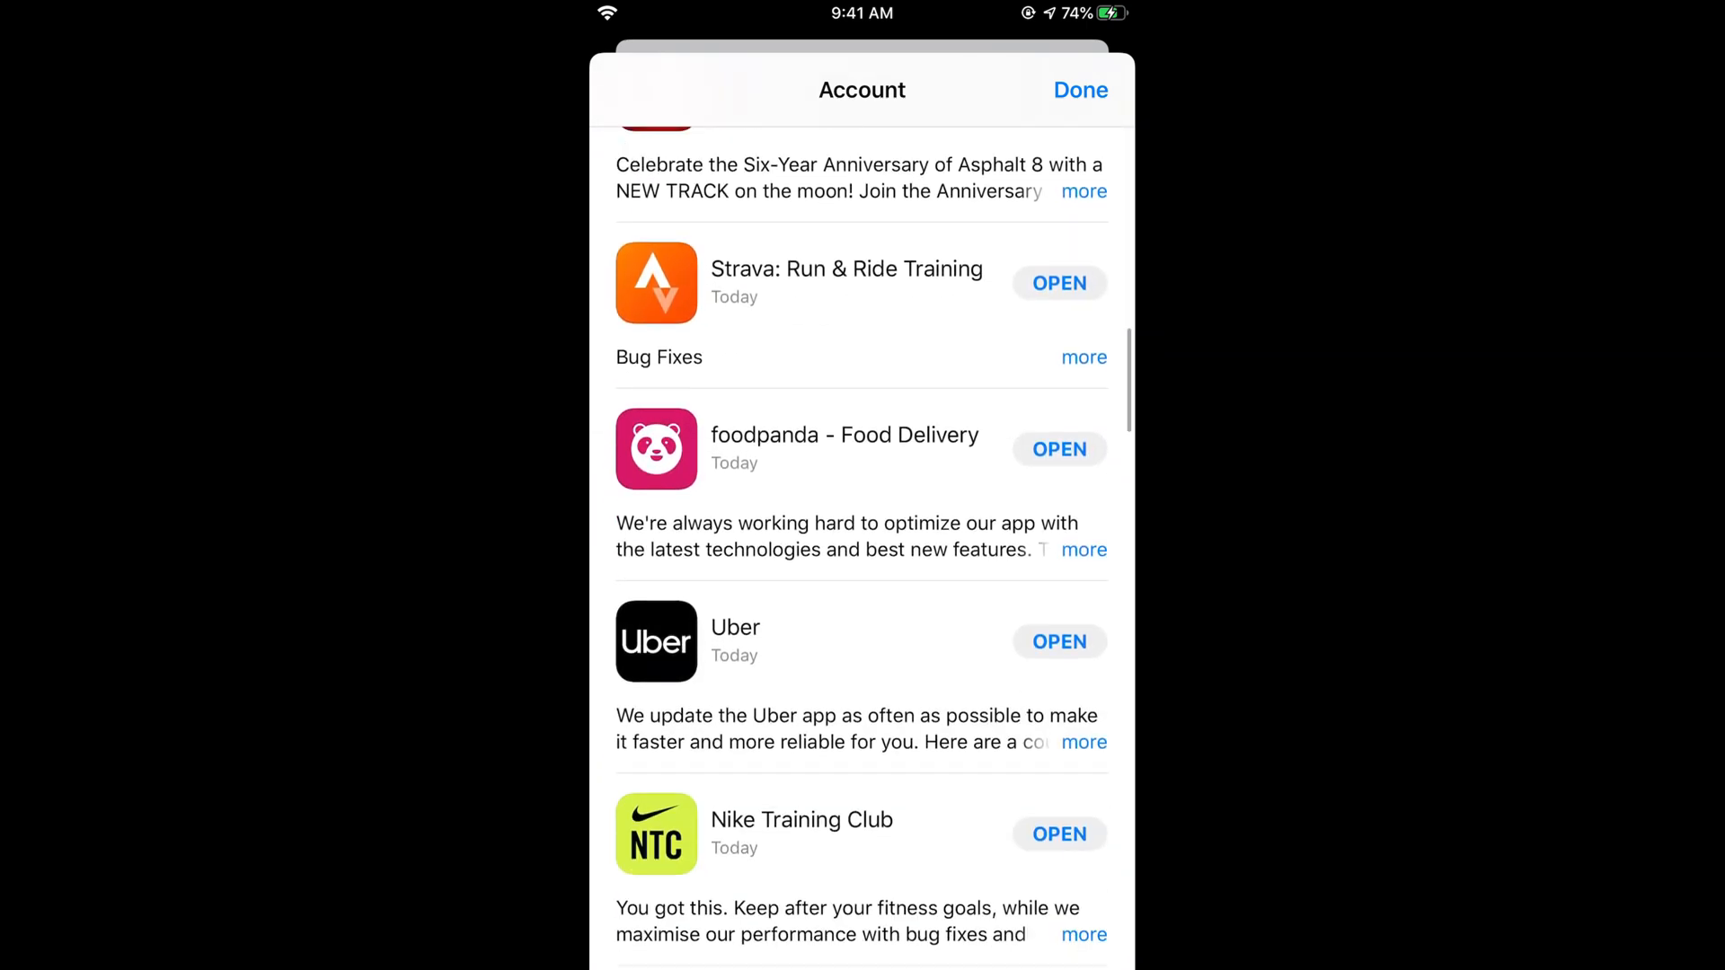
scroll("down", 3)
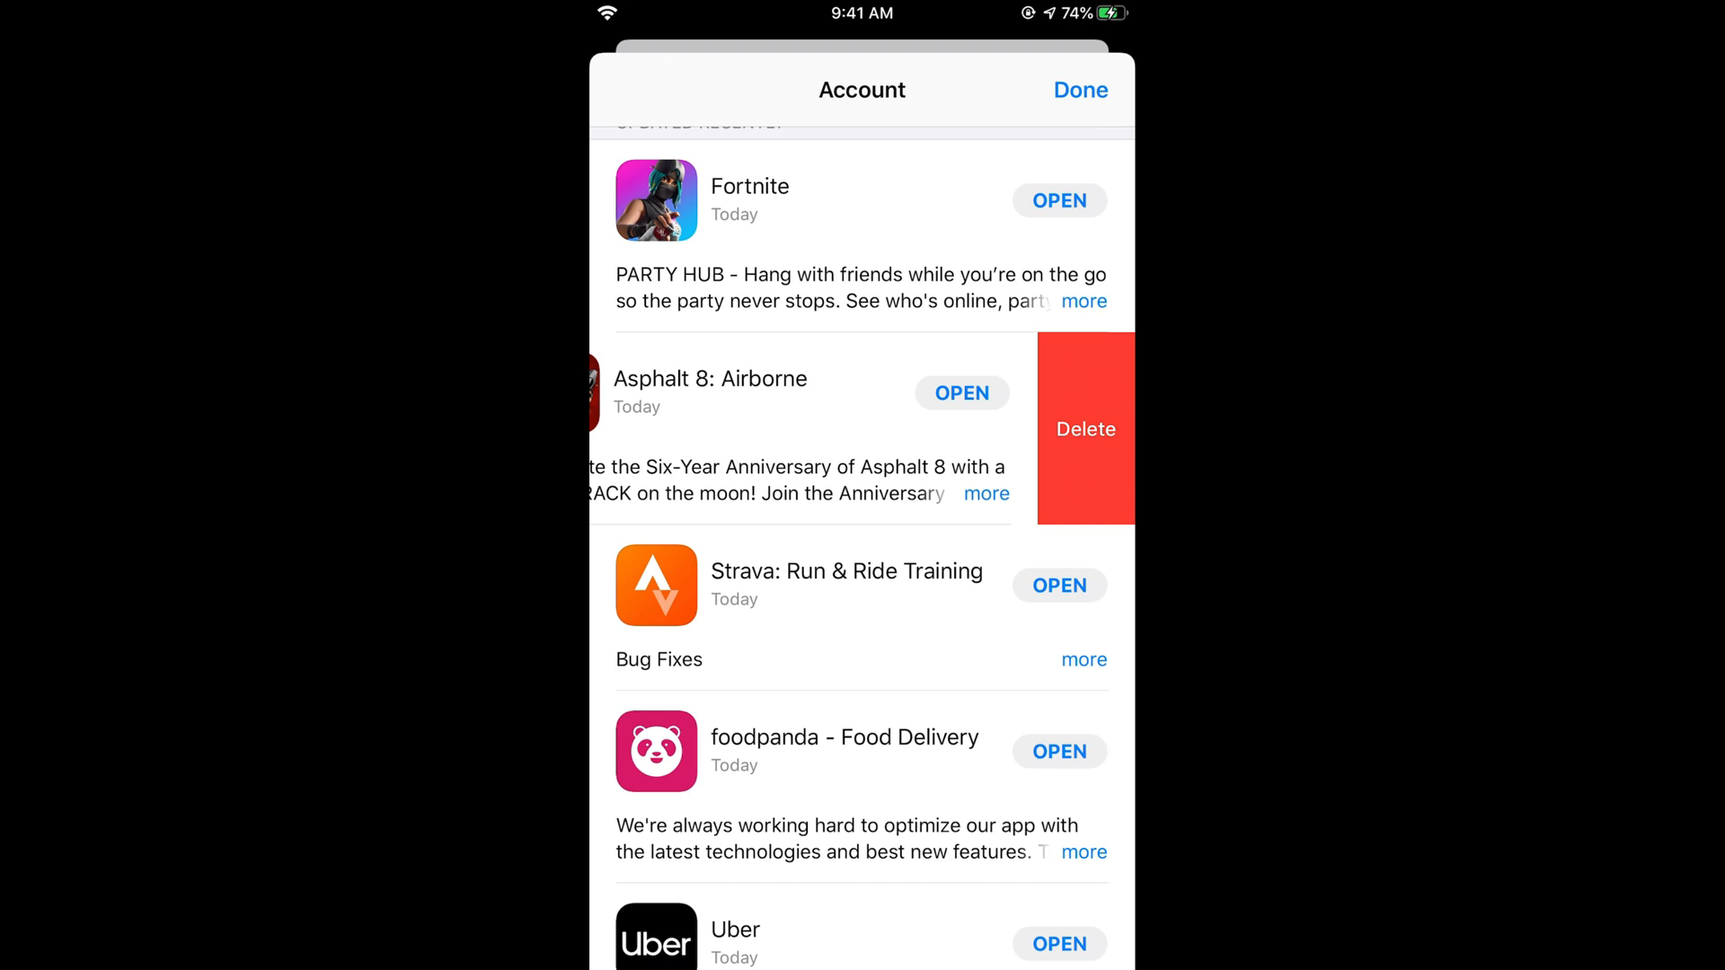
- Tap Delete on the Asphalt 8 row and confirm removing it and its data
left_click(1084, 430)
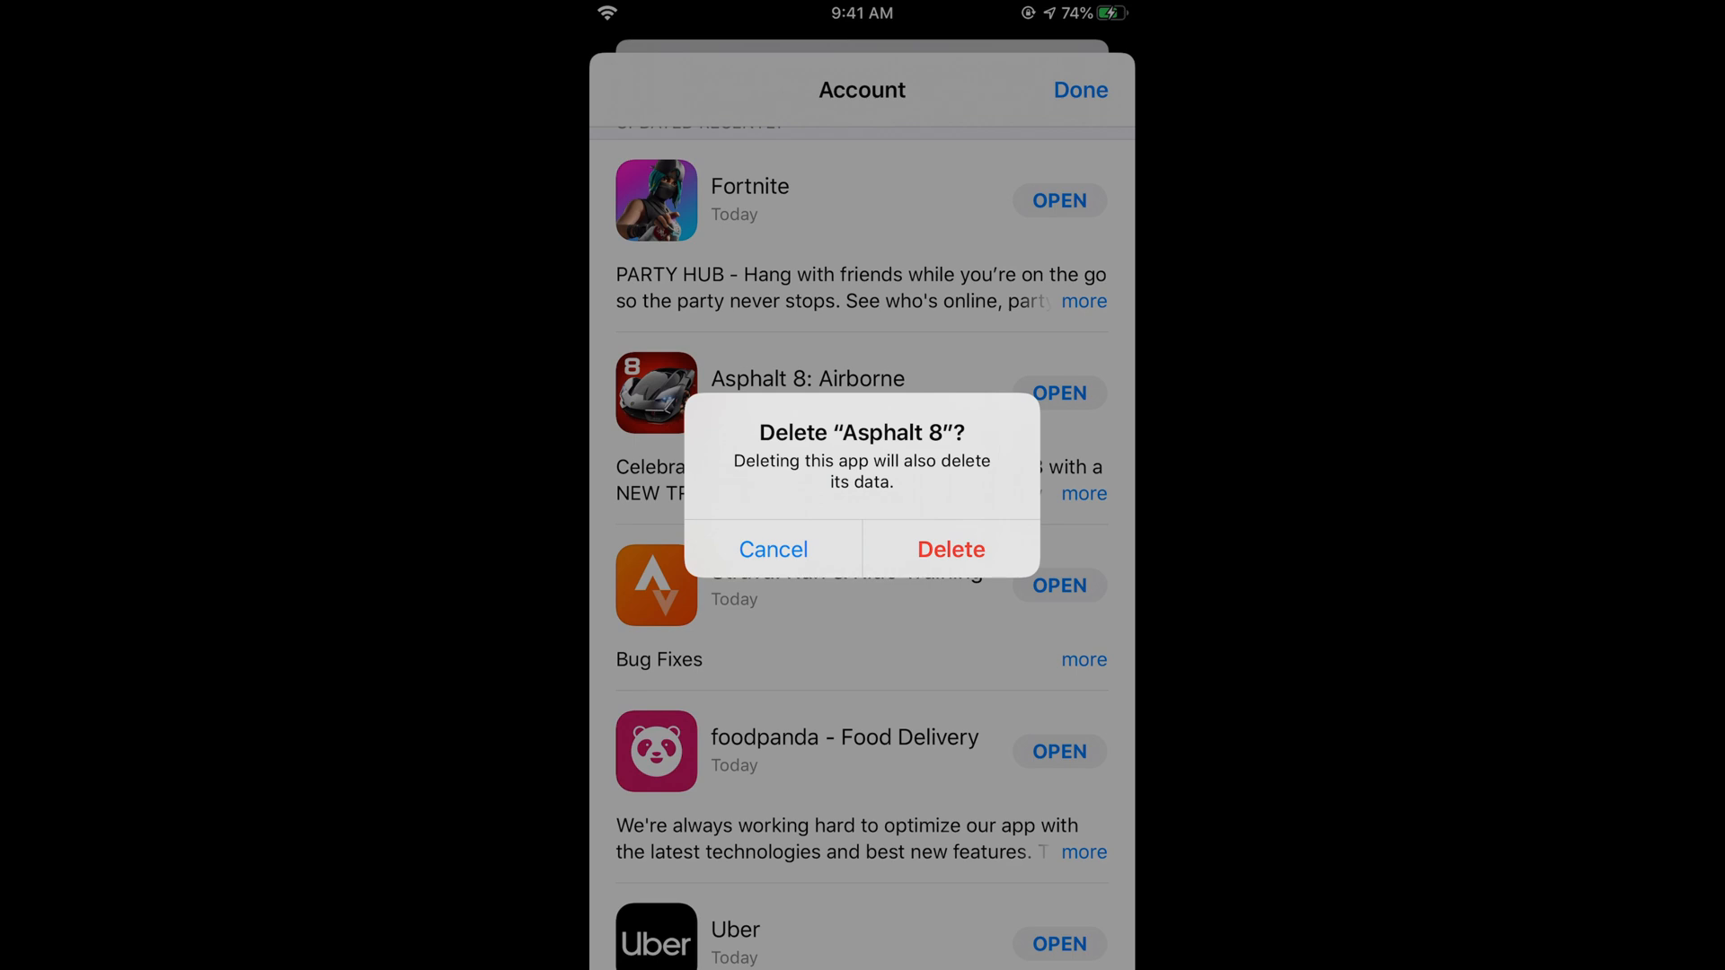
left_click(773, 549)
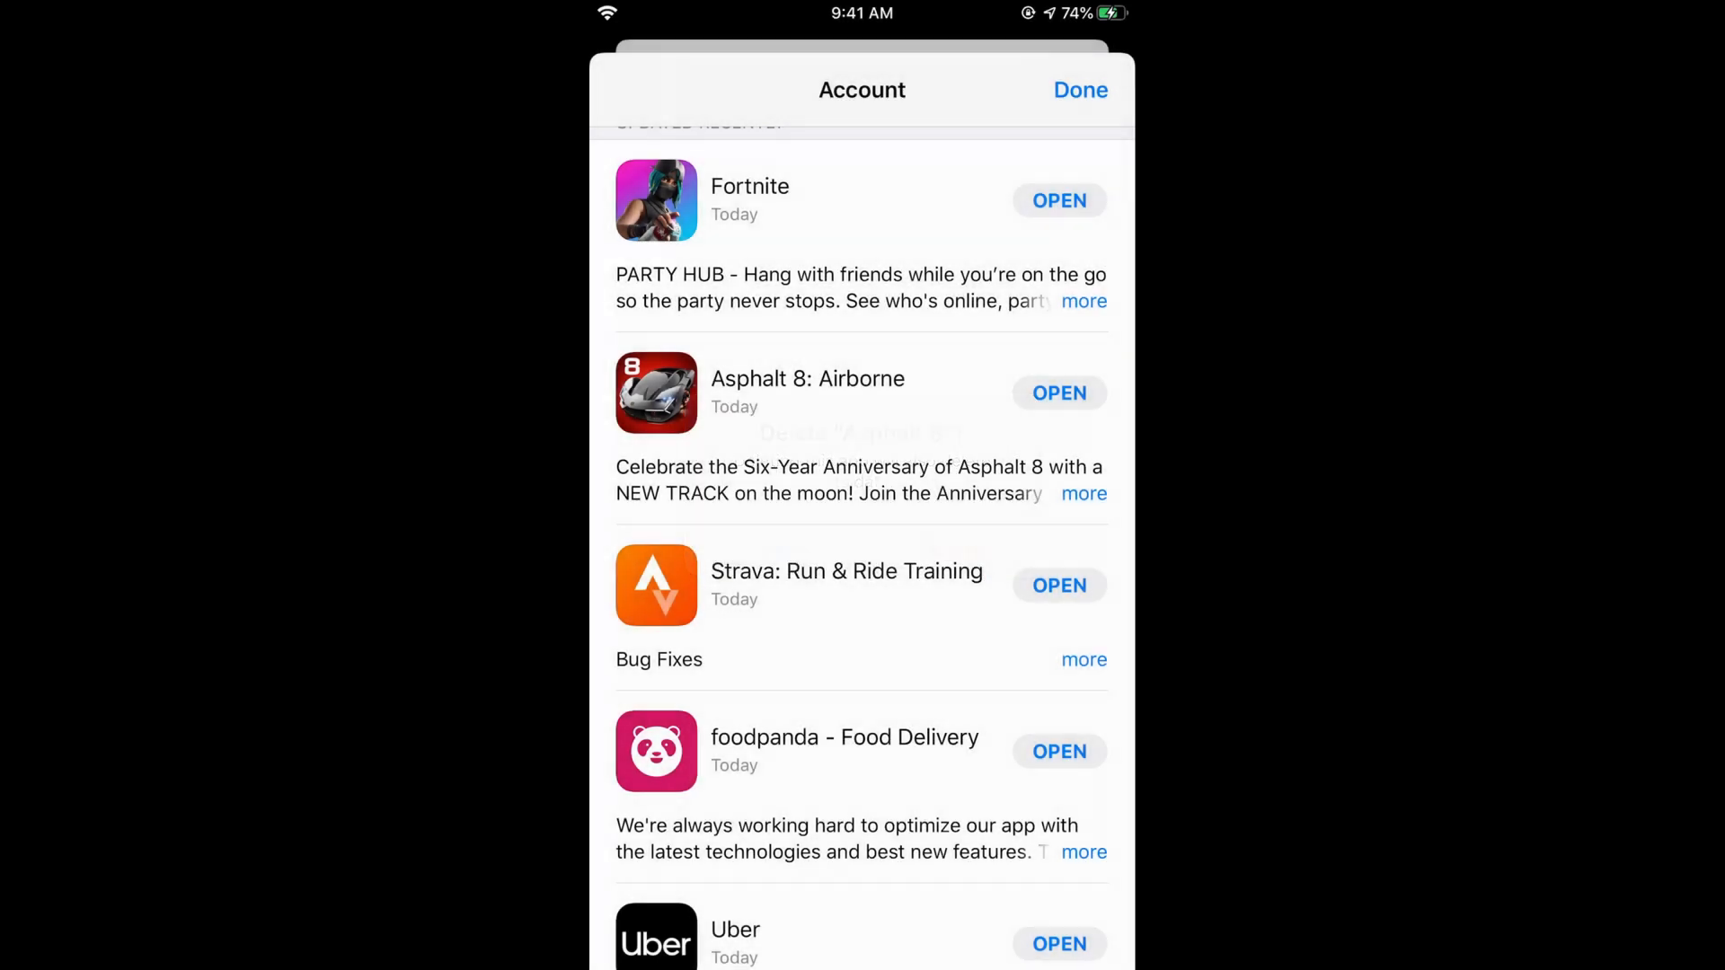